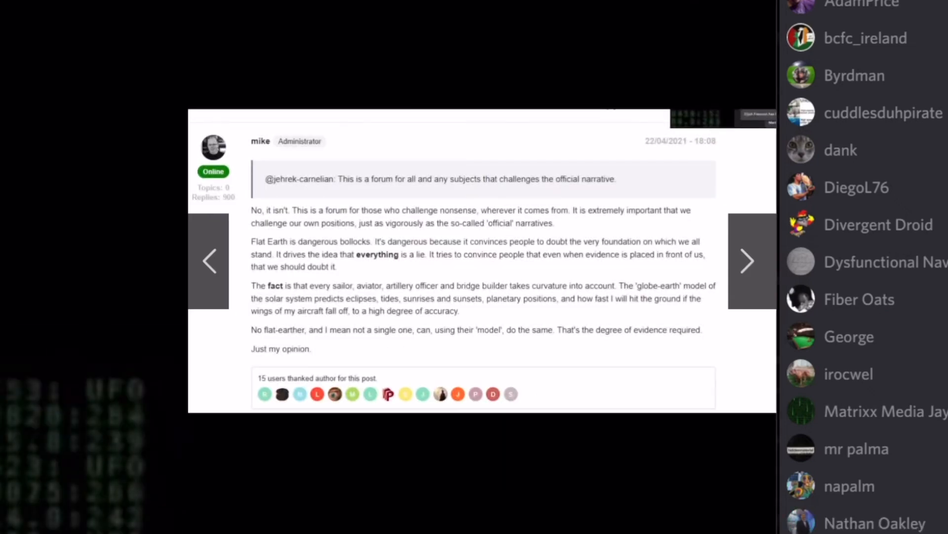
- Advance the slideshow to the reply post about radar-guided missiles and line of sight
{"action": "left_click", "coordinate": [747, 261]}
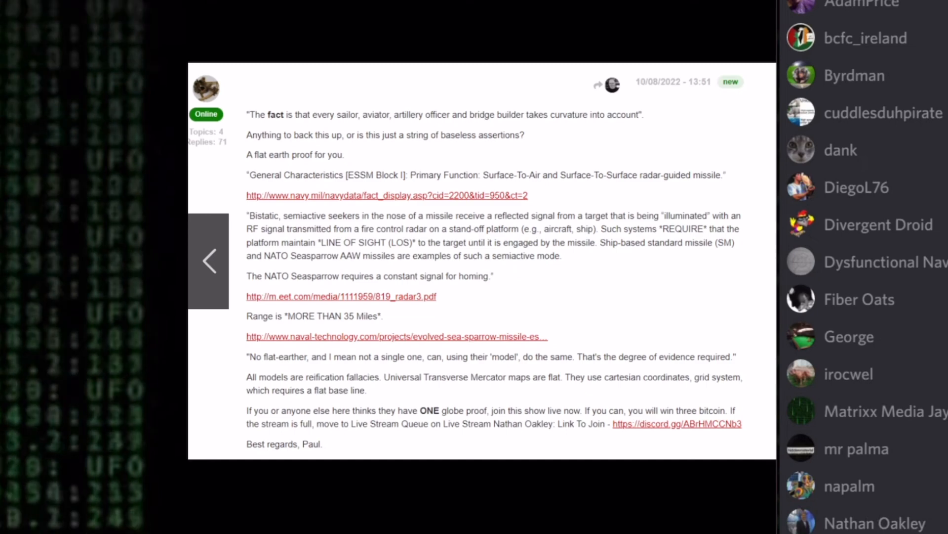
- Go back to the administrator's forum post calling Flat Earth dangerous
{"action": "left_click", "coordinate": [210, 260]}
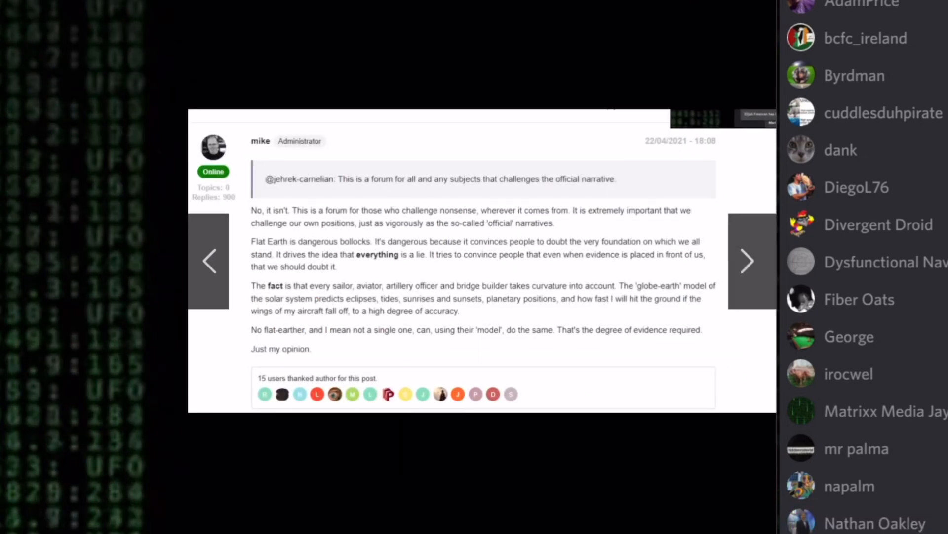
{"action": "scroll", "scroll_direction": "down", "scroll_amount": 3}
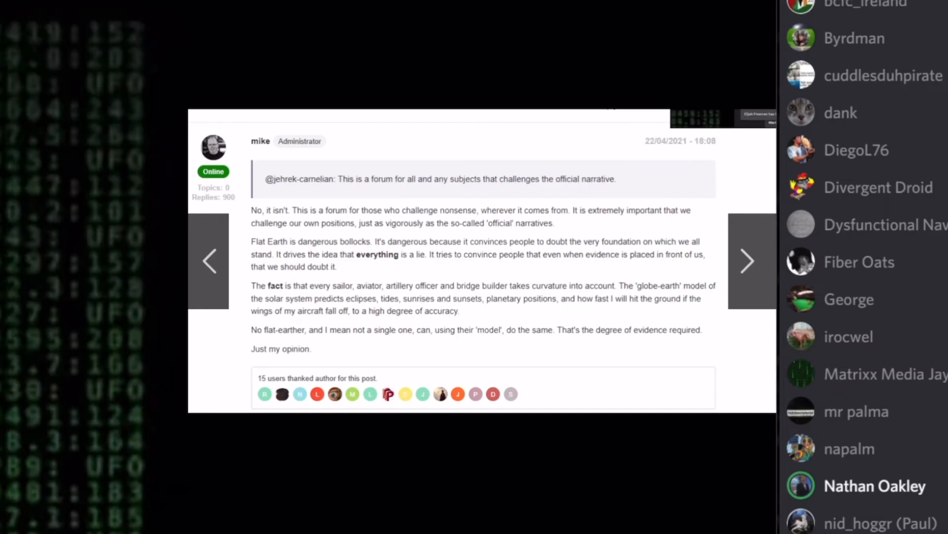
{"action": "left_click", "coordinate": [747, 261]}
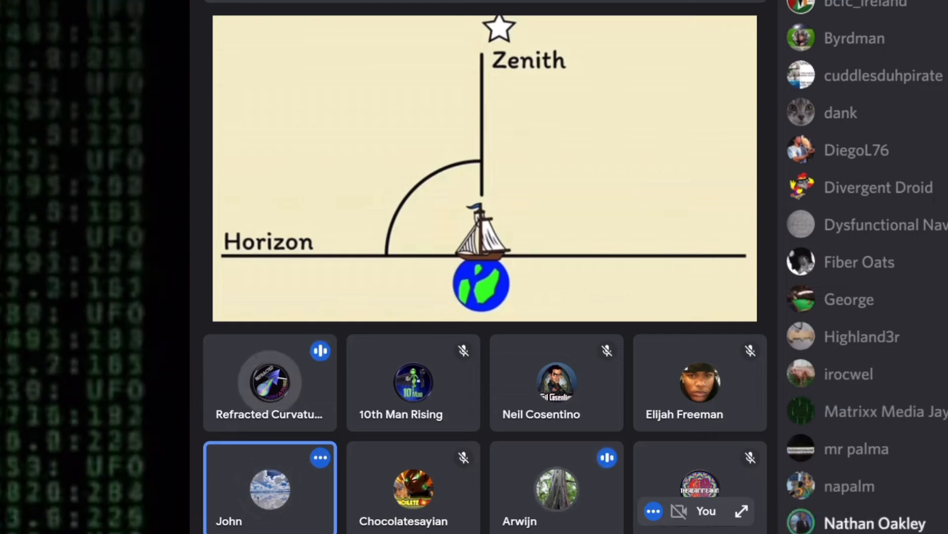
{"action": "left_click", "coordinate": [269, 383]}
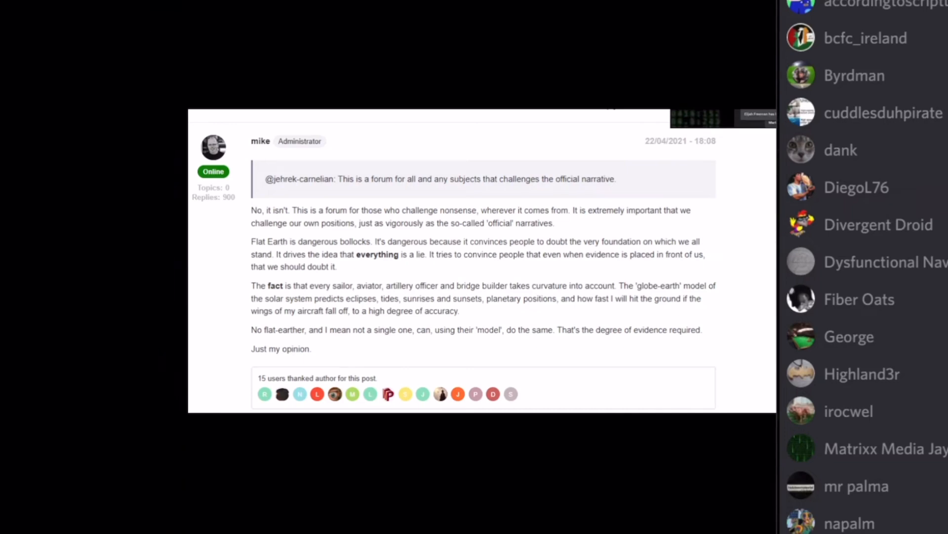
{"action": "scroll", "scroll_direction": "down", "scroll_amount": 3}
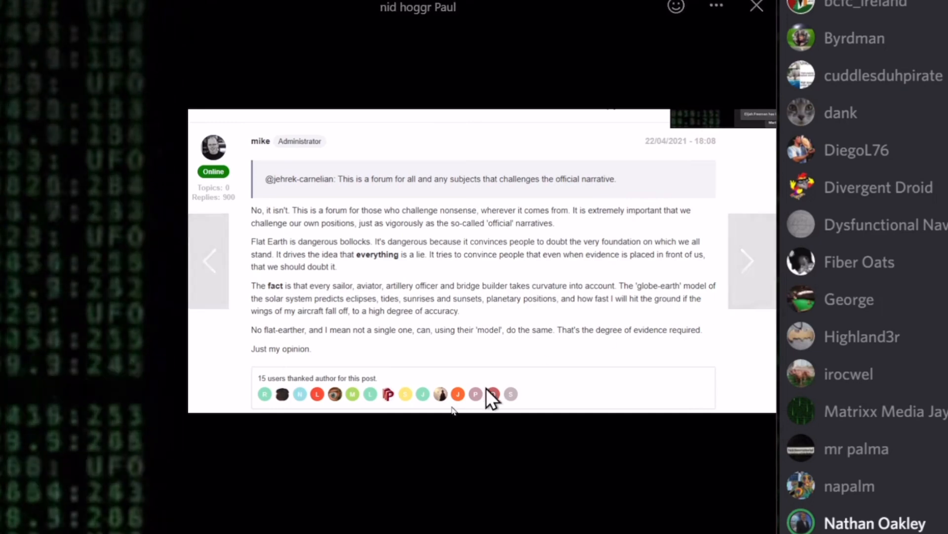
- Close the enlarged forum post, returning to the call with the astronomer and lunar phase diagram
{"action": "left_click", "coordinate": [747, 261]}
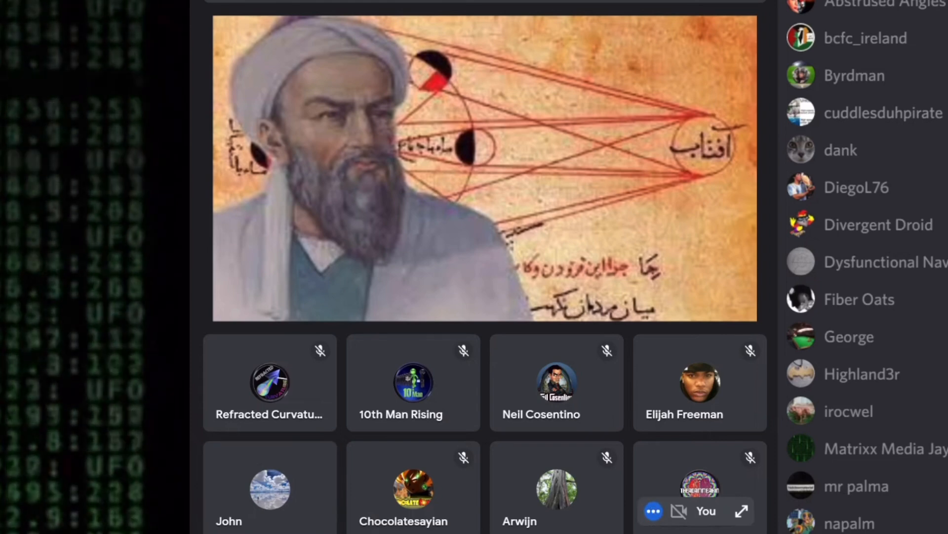
- Share the Polaris 30° latitude diagram with zenith, horizon and observer labels
{"action": "scroll", "scroll_direction": "down", "scroll_amount": 3}
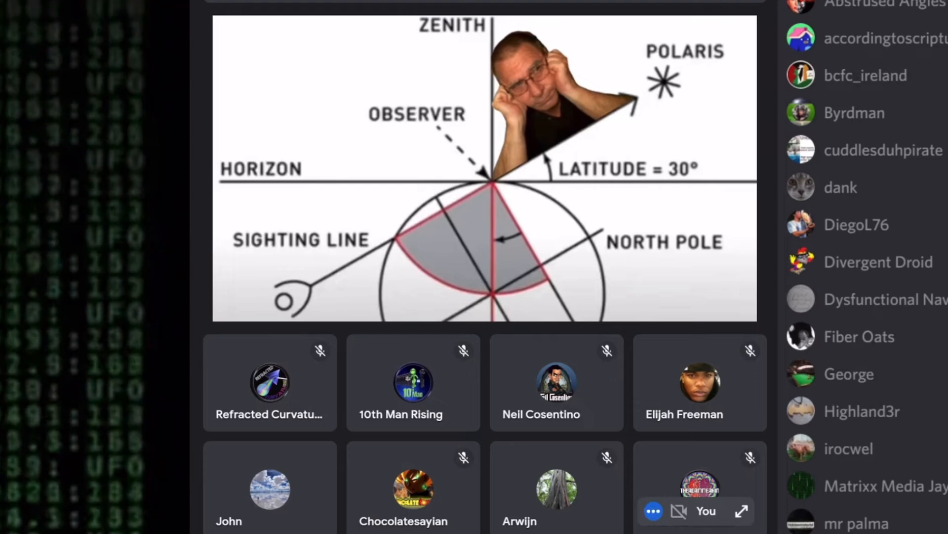
- Switch the shared image to the Mark Twain quote about knowledge becoming wisdom
{"action": "left_click", "coordinate": [653, 511]}
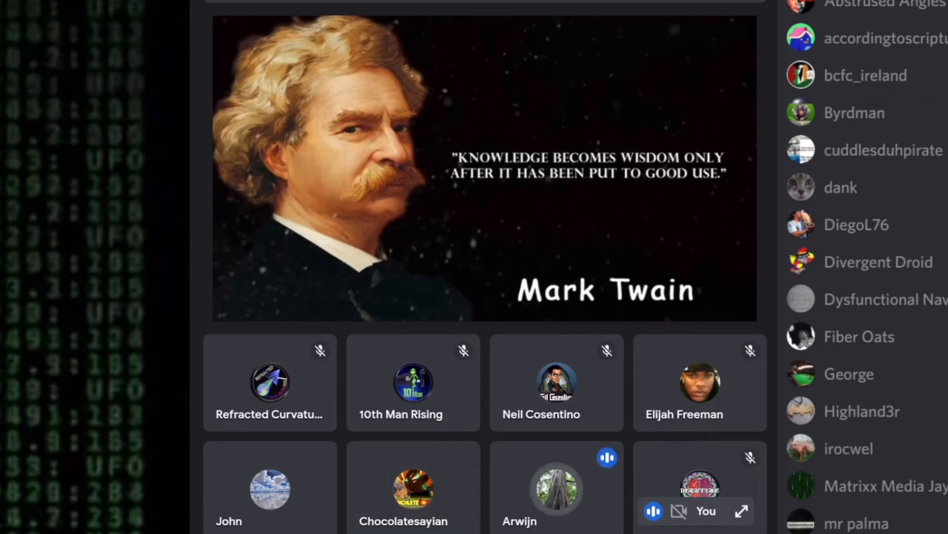
{"action": "left_click", "coordinate": [555, 487]}
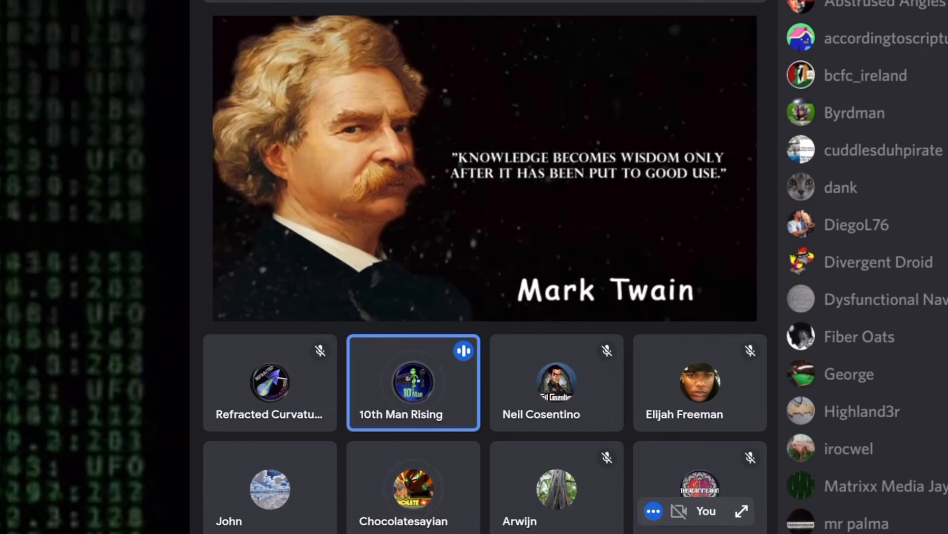
{"action": "left_click", "coordinate": [413, 487]}
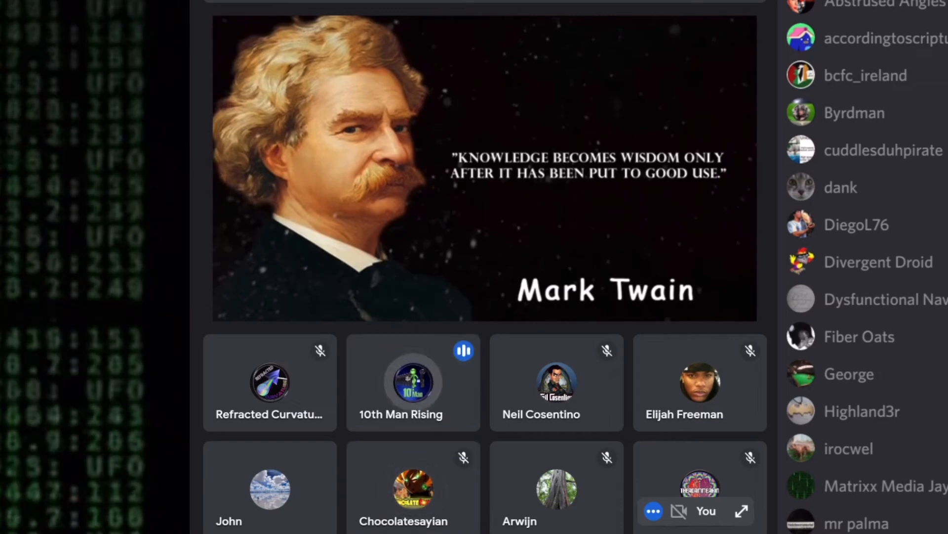
{"action": "left_click", "coordinate": [413, 382]}
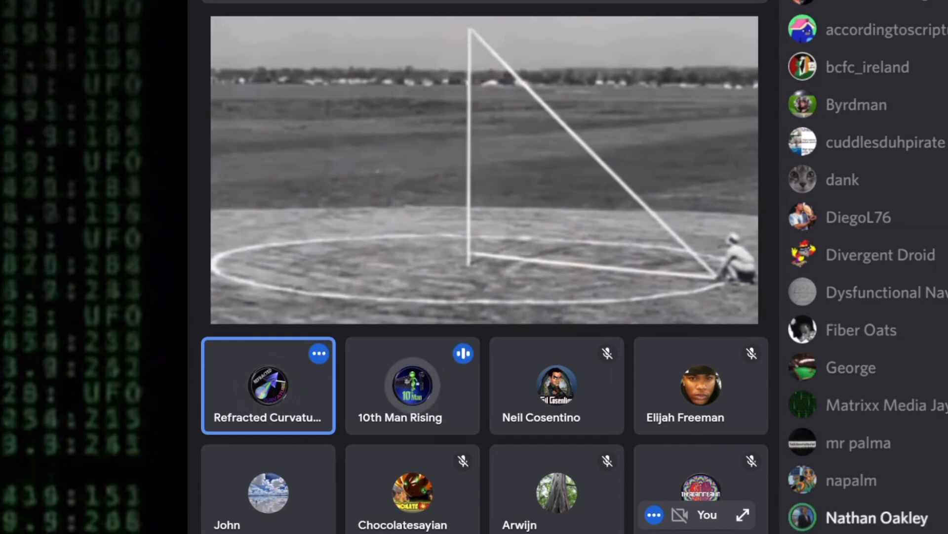
{"action": "left_click", "coordinate": [412, 386]}
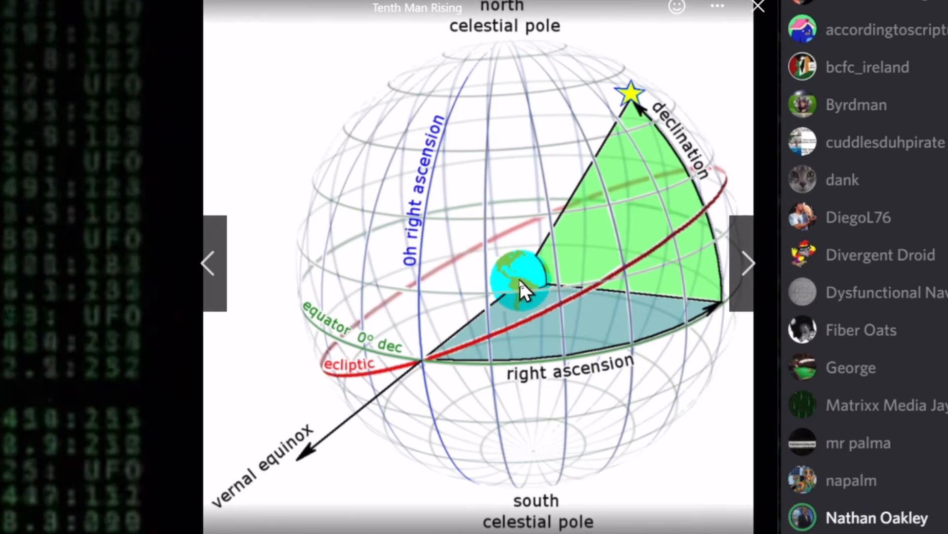
{"action": "mouse_move", "coordinate": [524, 289]}
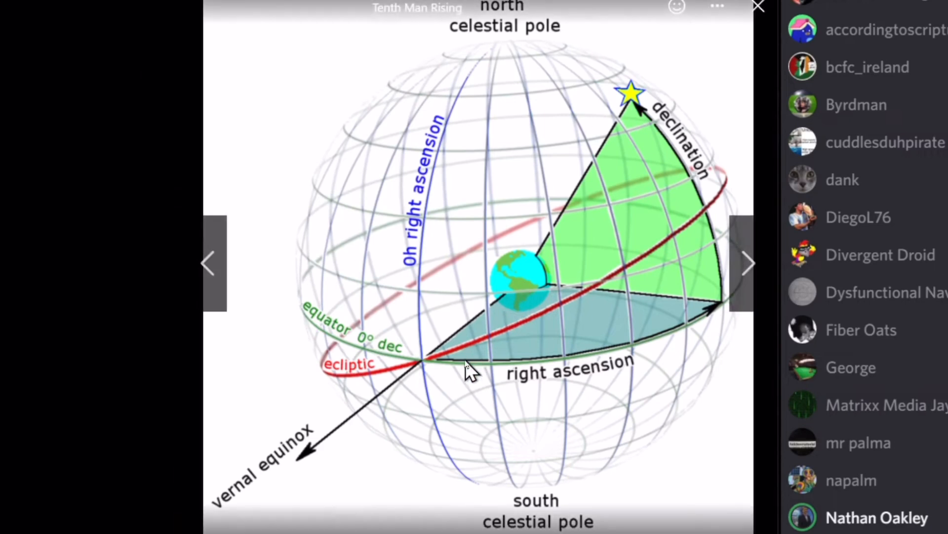
{"action": "mouse_move", "coordinate": [511, 296]}
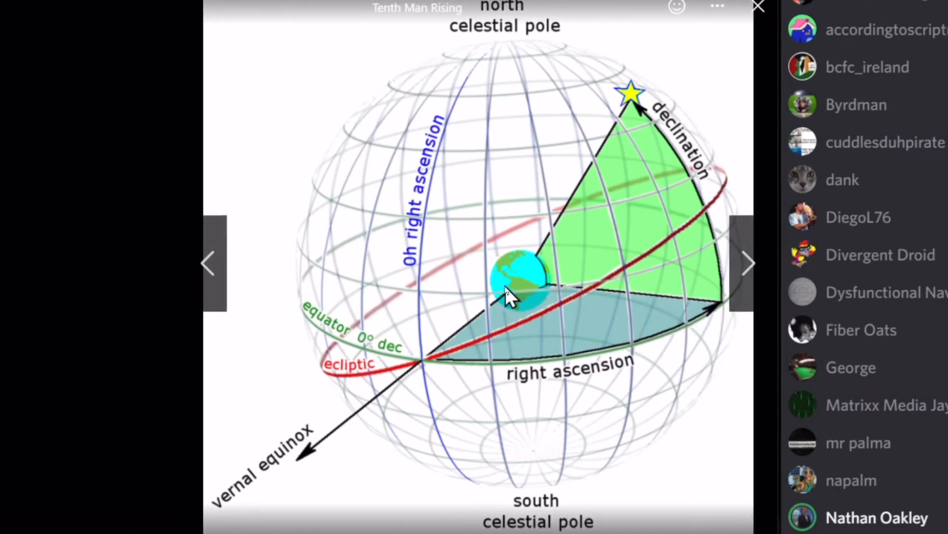